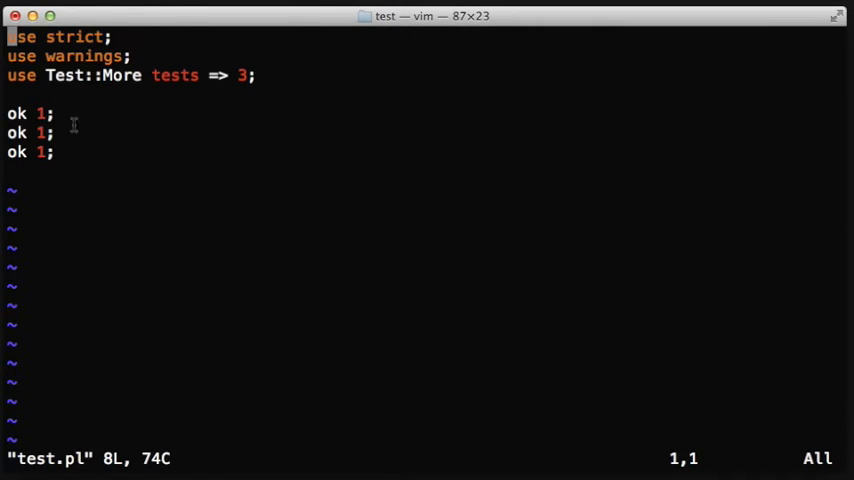
mouse_move(192, 198)
type("perl")
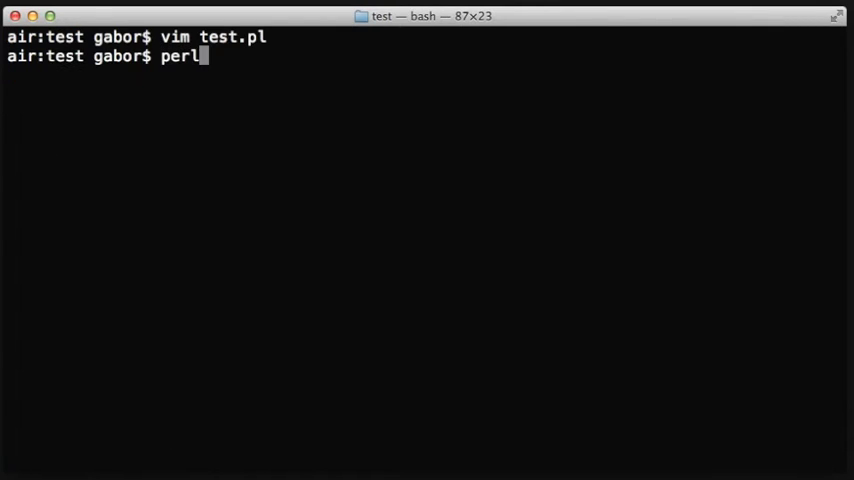
Step: Run perl test.pl to see all three tests pass before breaking test 2
type("test.pl")
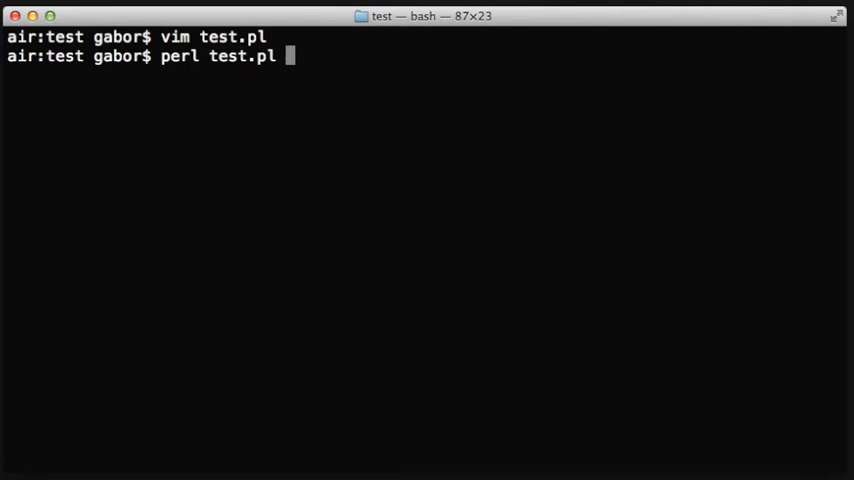
key("Return")
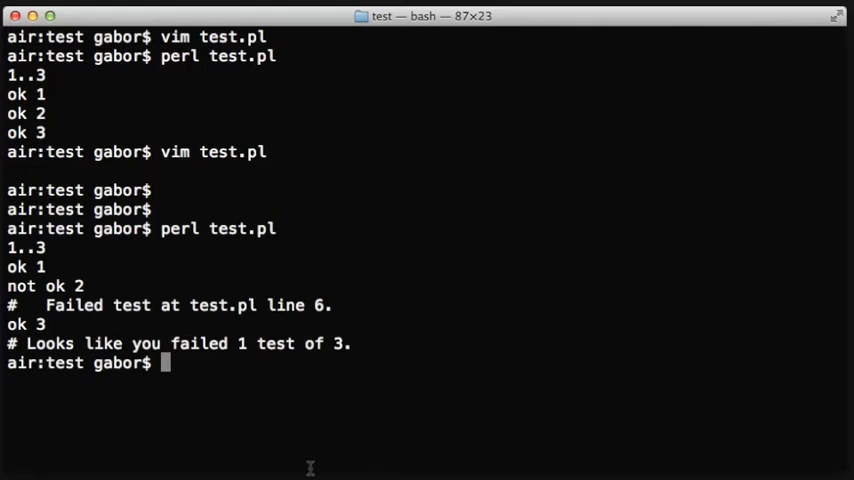
Step: In test.pl add 'use Test::Builder;' and 'my $Test = Test::Builder->new;'
type("vim")
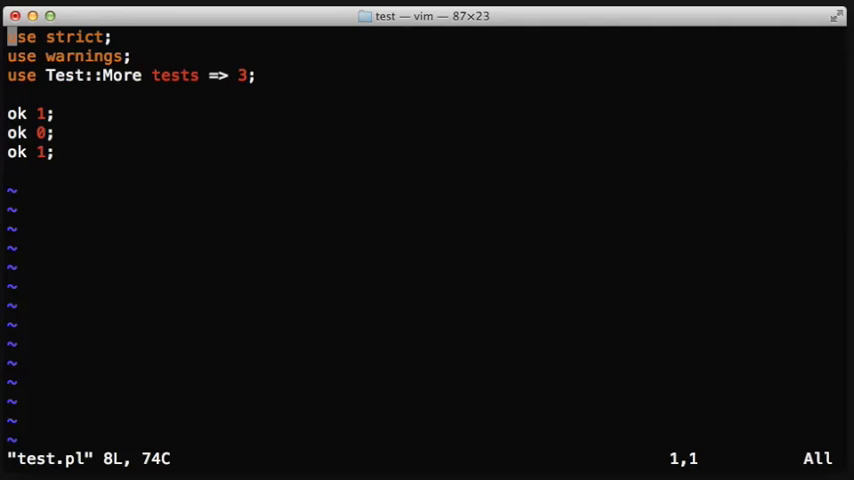
type("u")
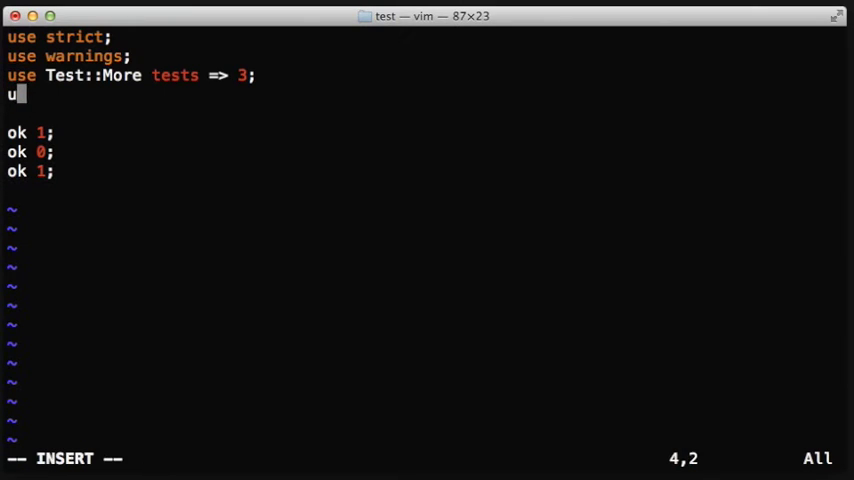
type("se Test::")
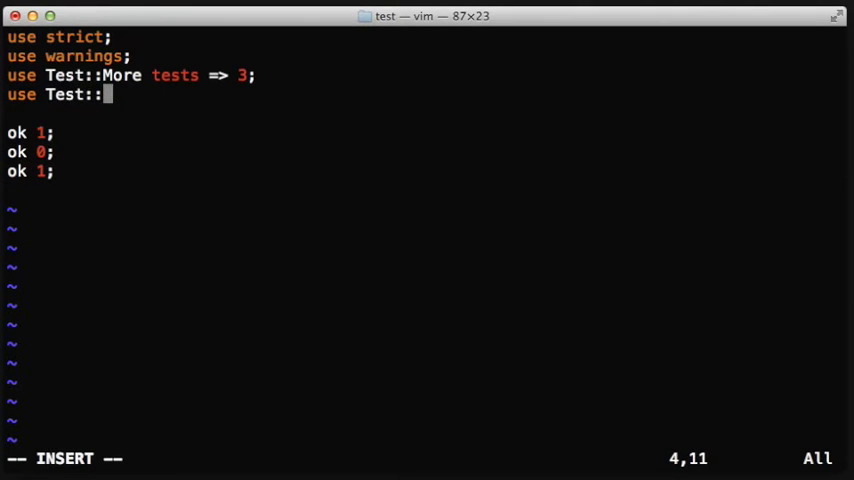
type("Builder;")
type("my")
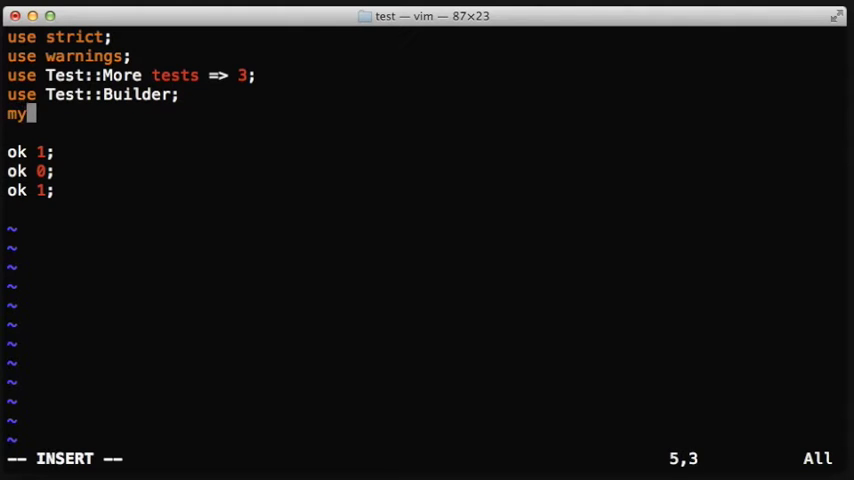
type("$Test =")
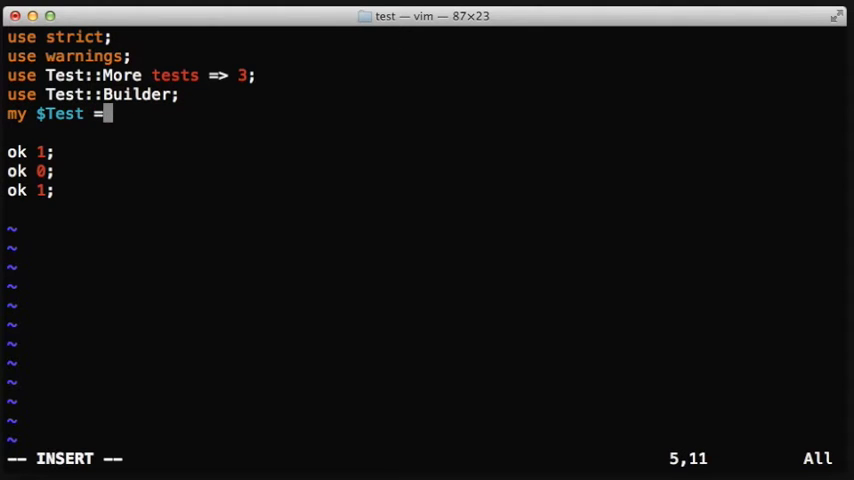
type("Test::")
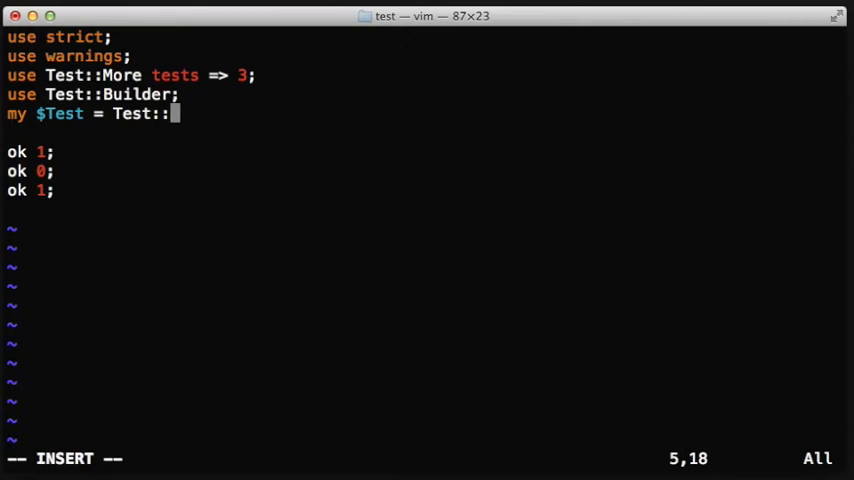
type("Builde->")
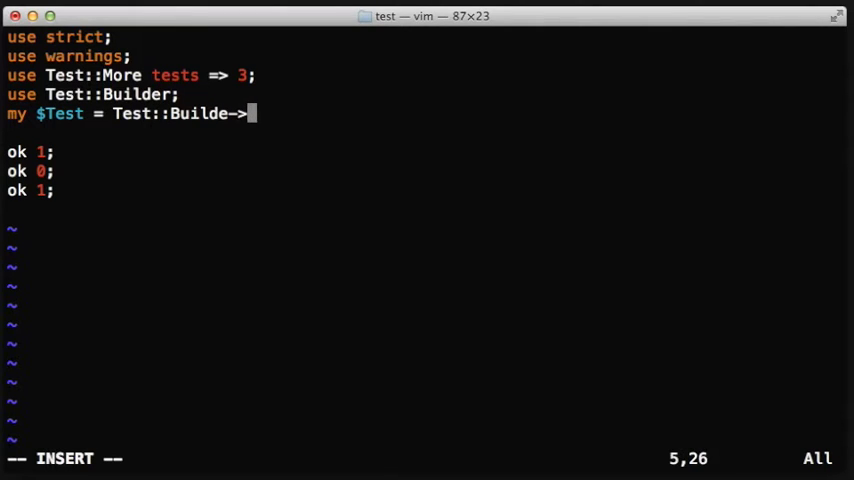
type("new;")
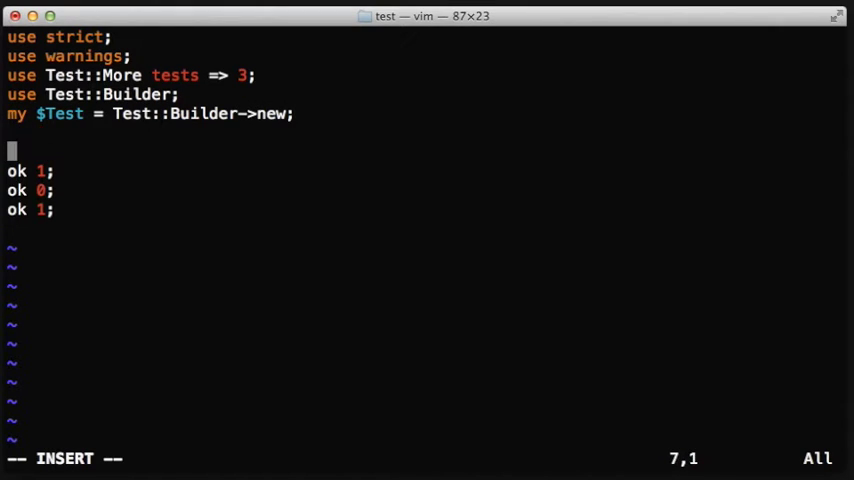
Step: Add 'diag $Test->is_passing;' after the tests to report passing status
type("diag")
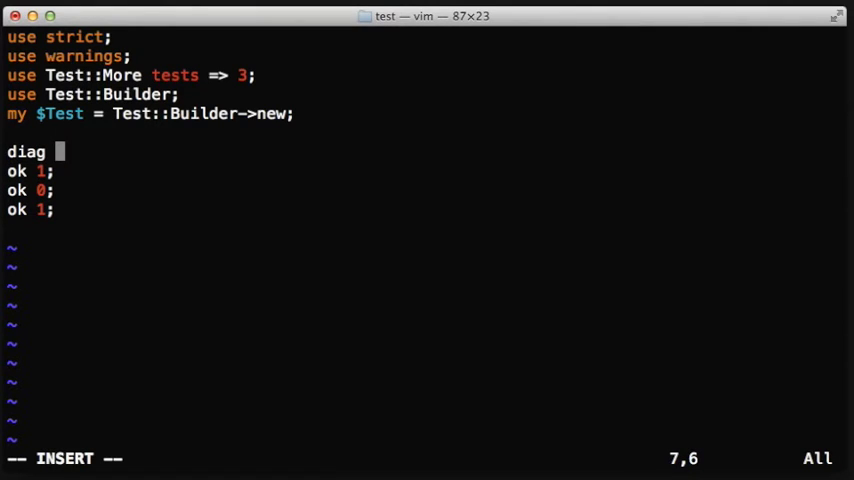
type("$")
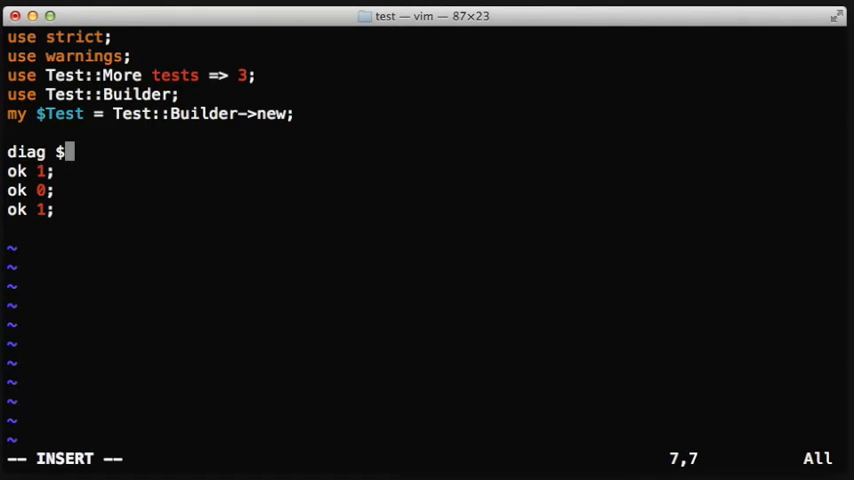
type("Test->u")
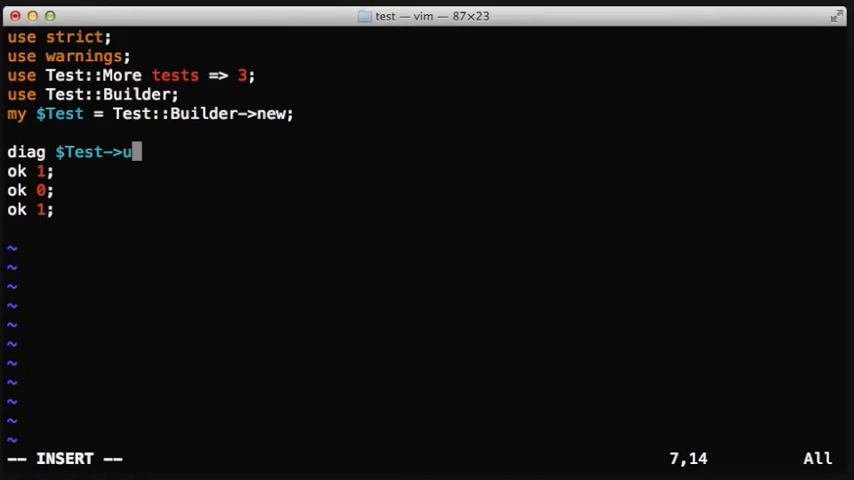
type("is_pass")
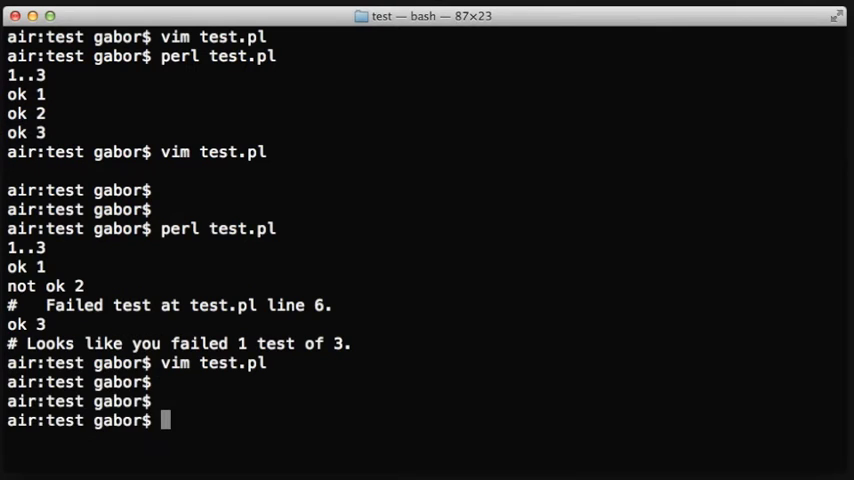
Step: Run perl test.pl to see the is_passing diagnostics, then reopen test.pl in vim
type("perl test.pl")
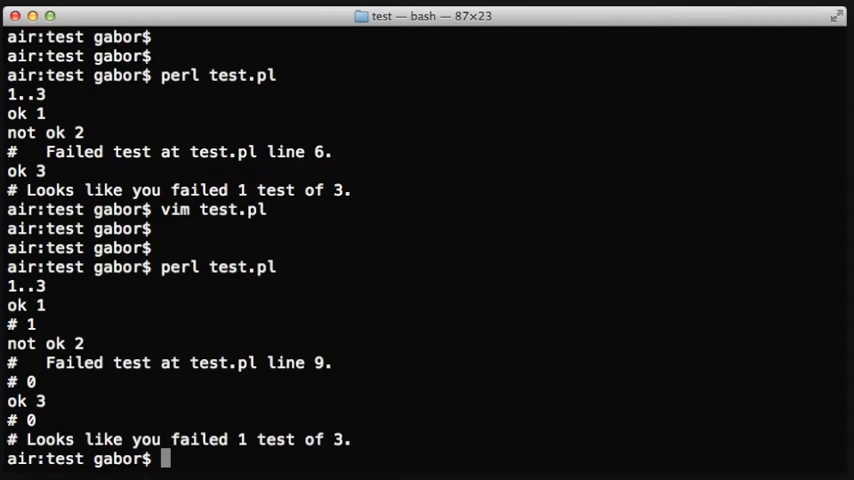
type("vim test.pl")
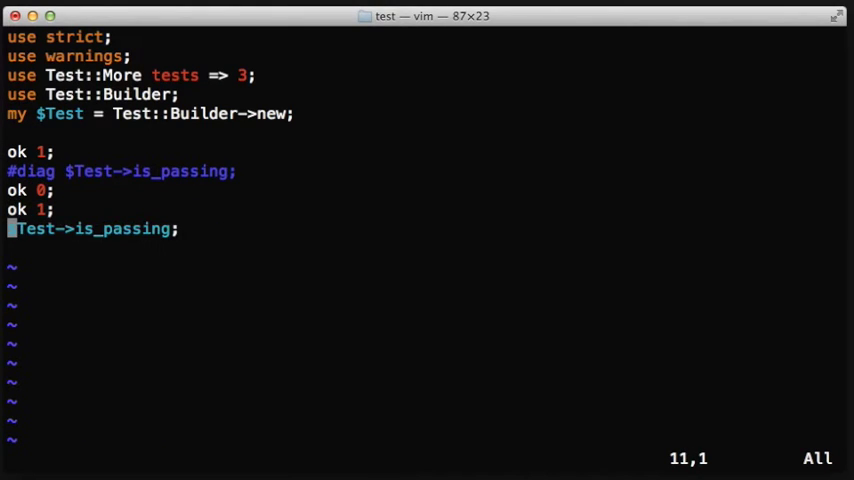
Step: Add an if-not-passing block with diag 'Please report test failures to support@...';
type("if")
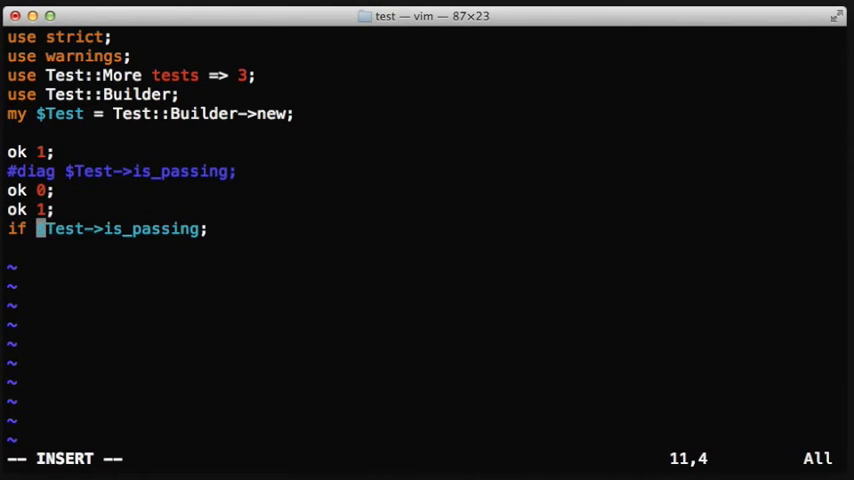
type("(not")
type("di")
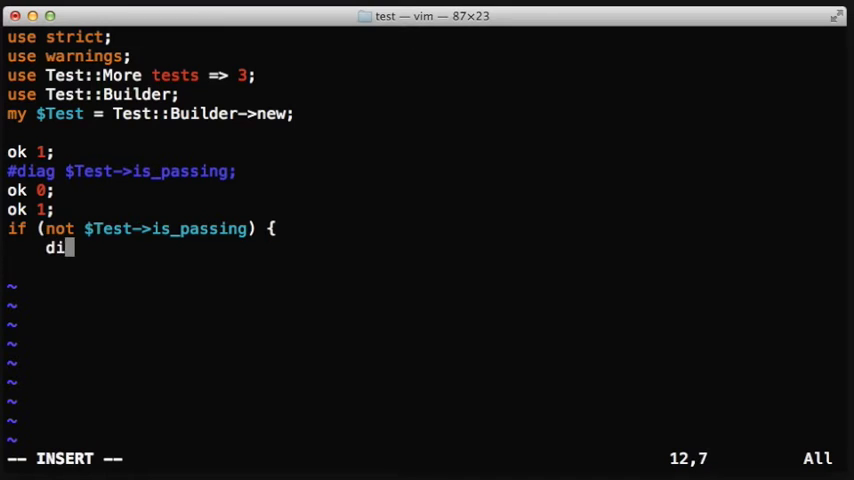
type("ag '")
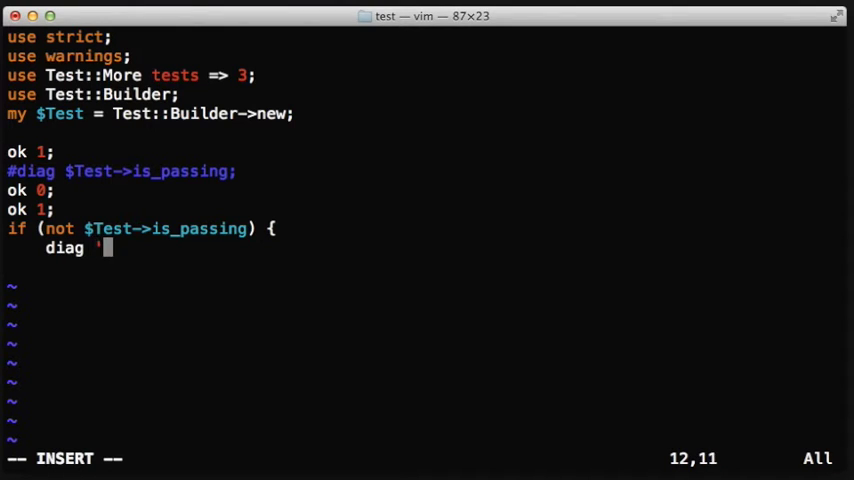
type("Please report test")
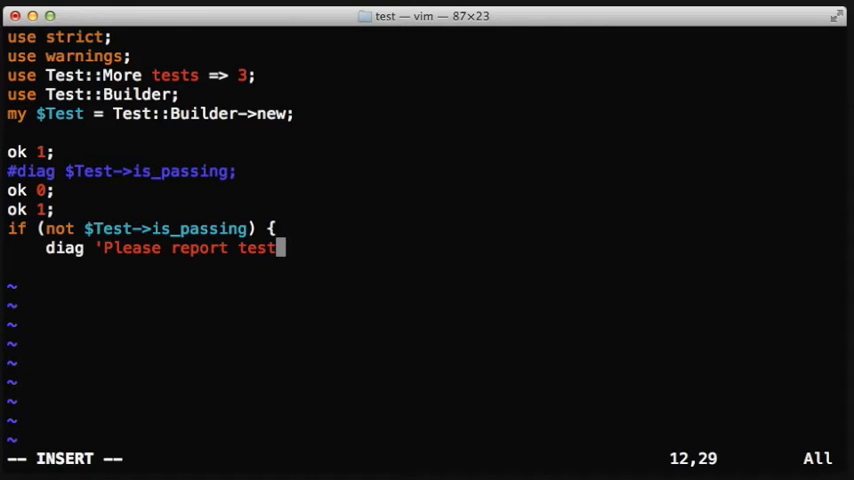
type("fail")
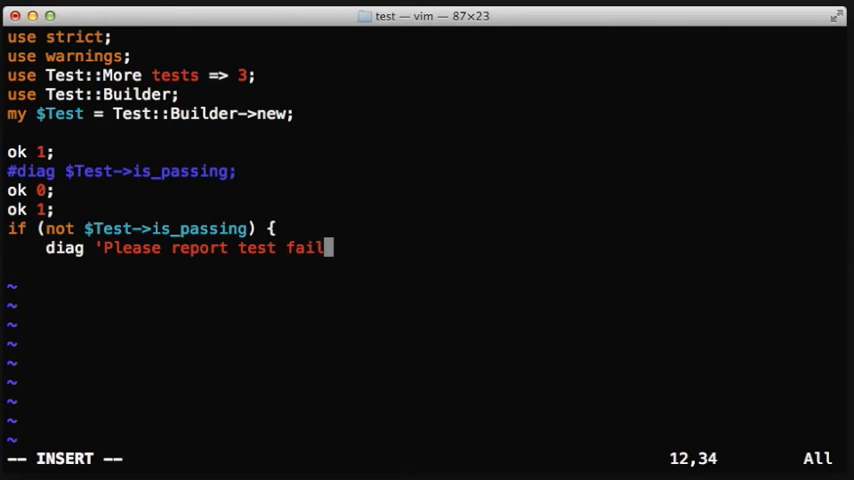
type("ures")
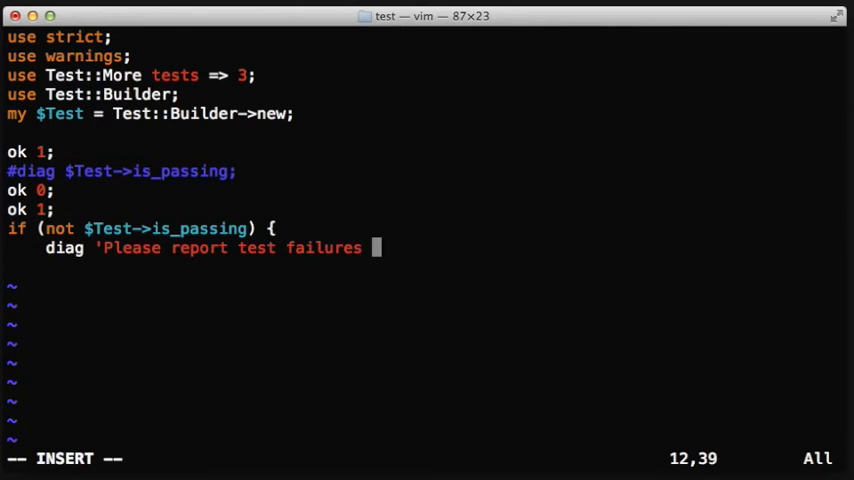
type("to")
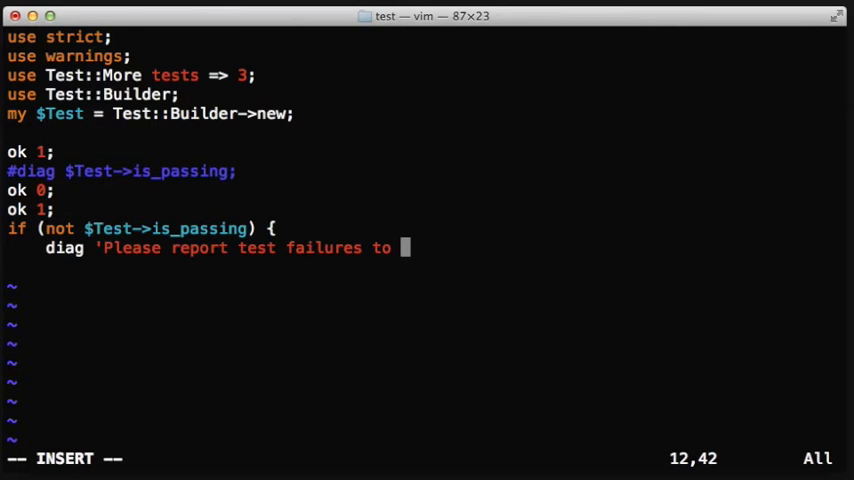
type("support")
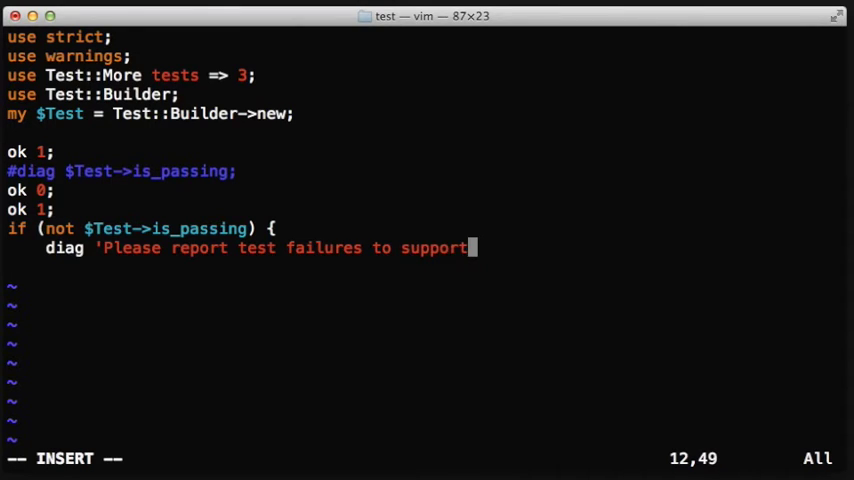
type("@...';")
type("diag")
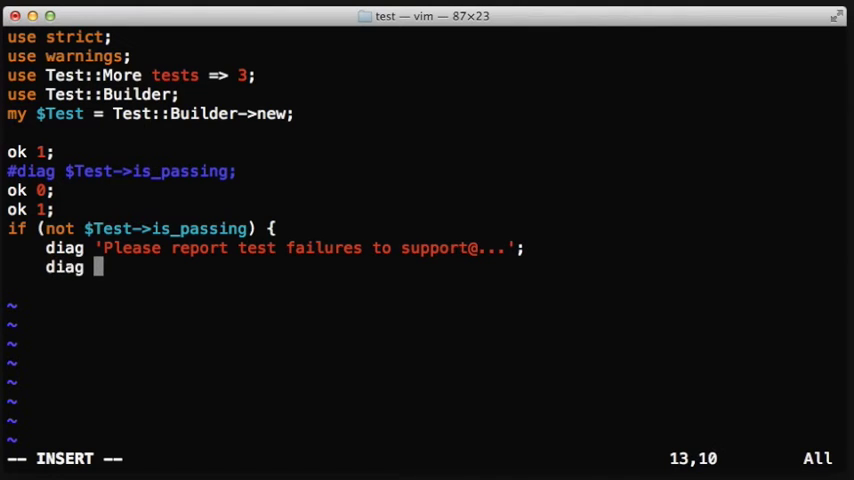
Step: Add diag 'In the meantime you can install the module using cpanm --notest'
type("I")
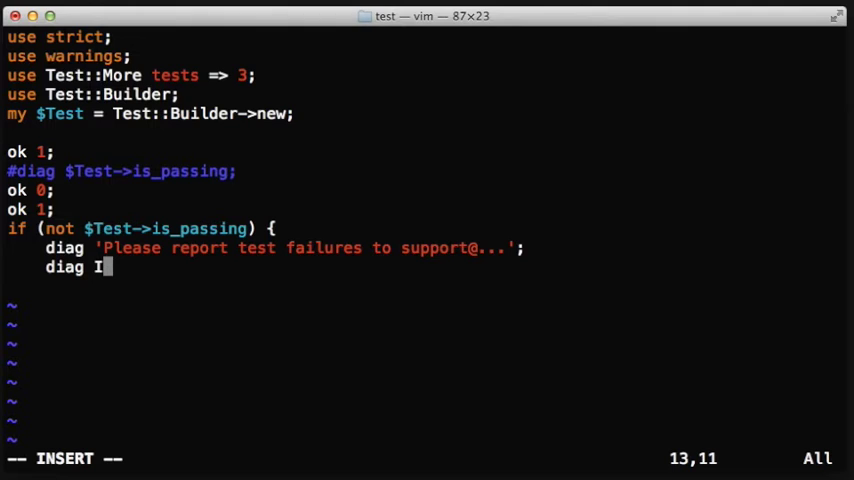
type("n the mean")
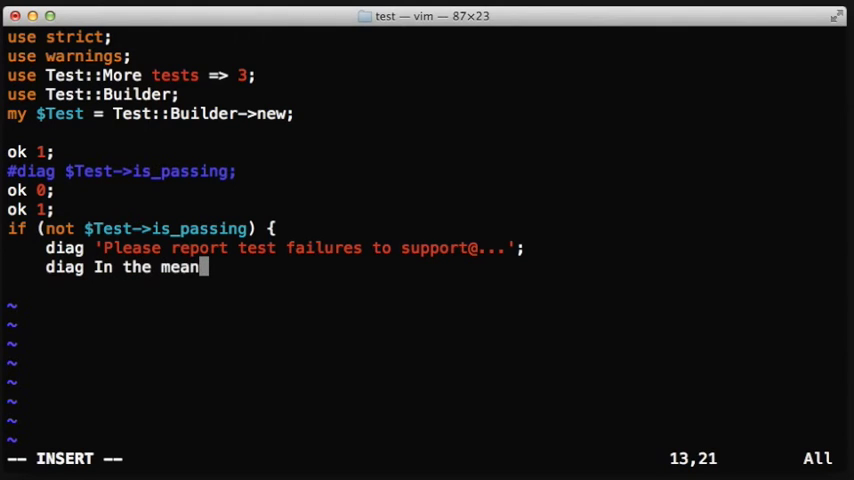
type("time you can ins")
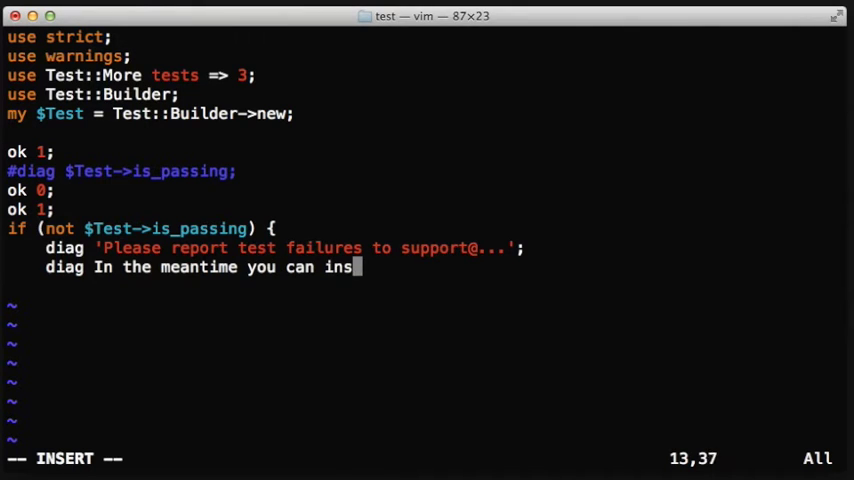
type("tall the module using c")
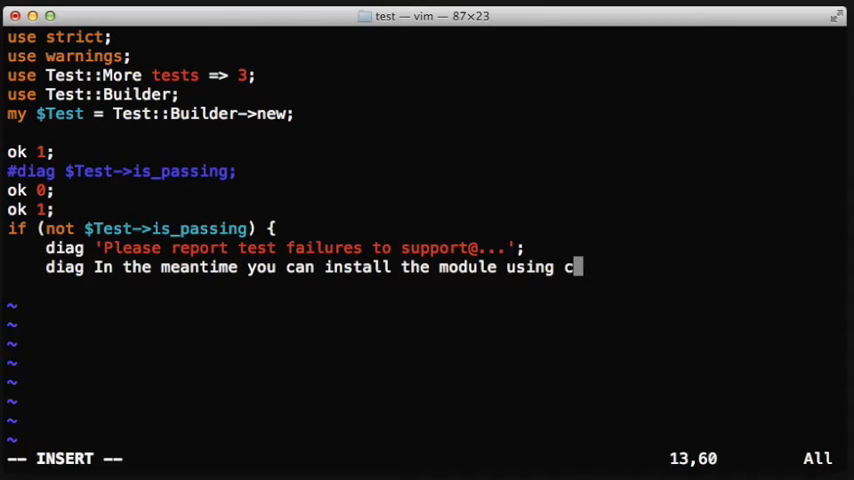
type("panm --no")
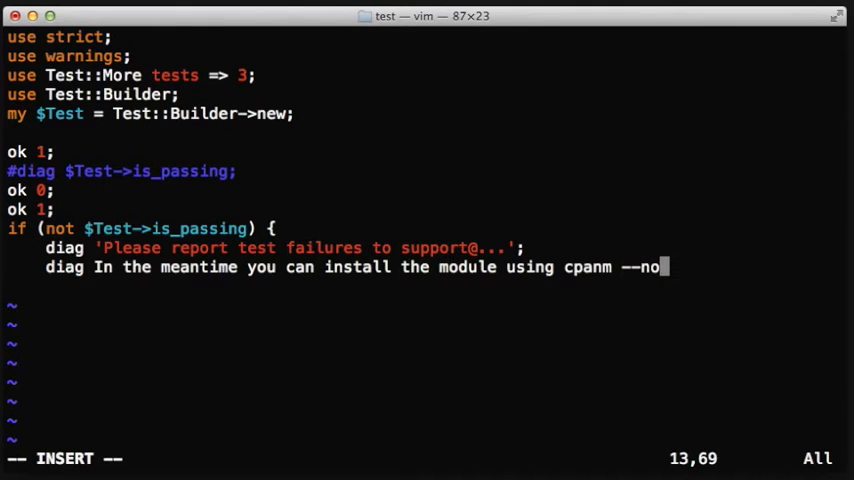
type("test")
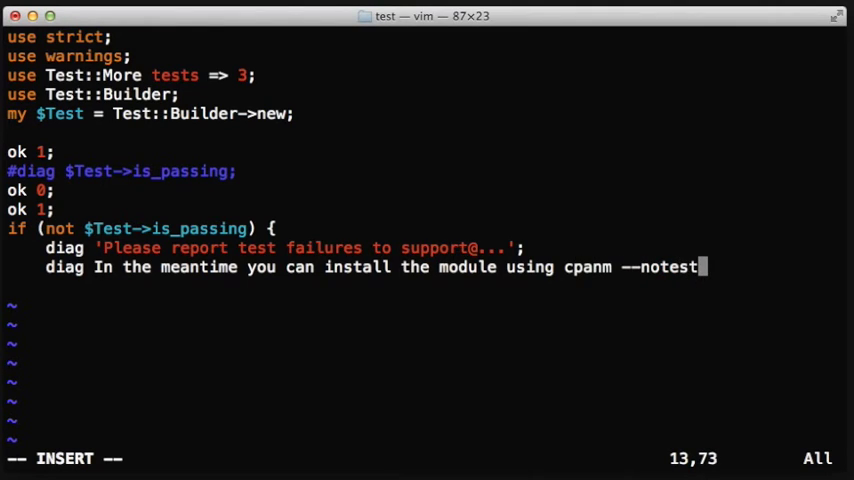
type("'")
type("perl test.pl")
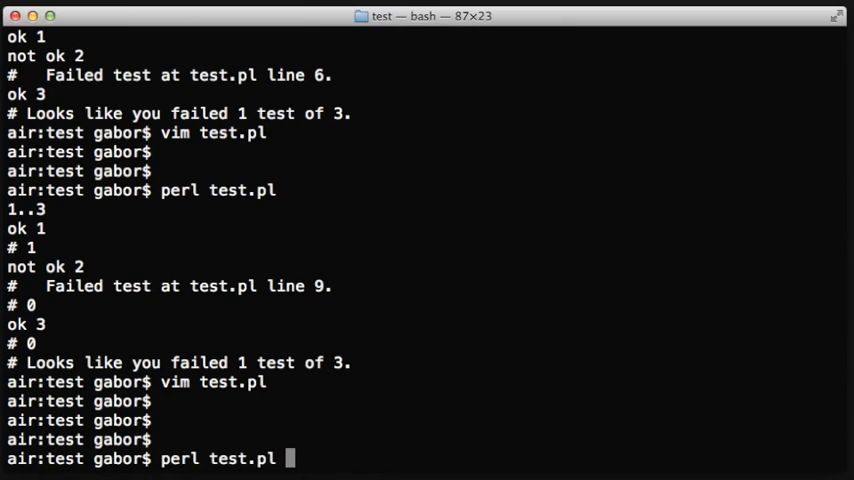
Step: Run test.pl, move diag $Test->is_passing above the ok lines, rerun, and reopen it in vim
key("Return")
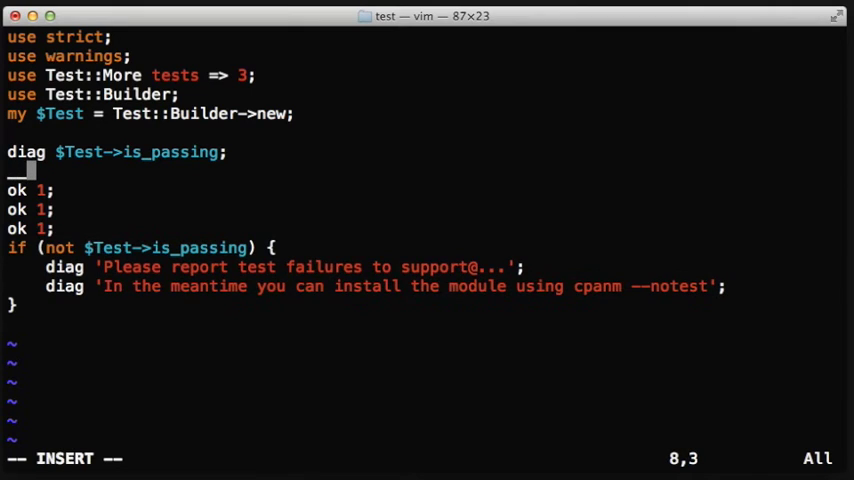
key("Escape")
type("perl test.pl")
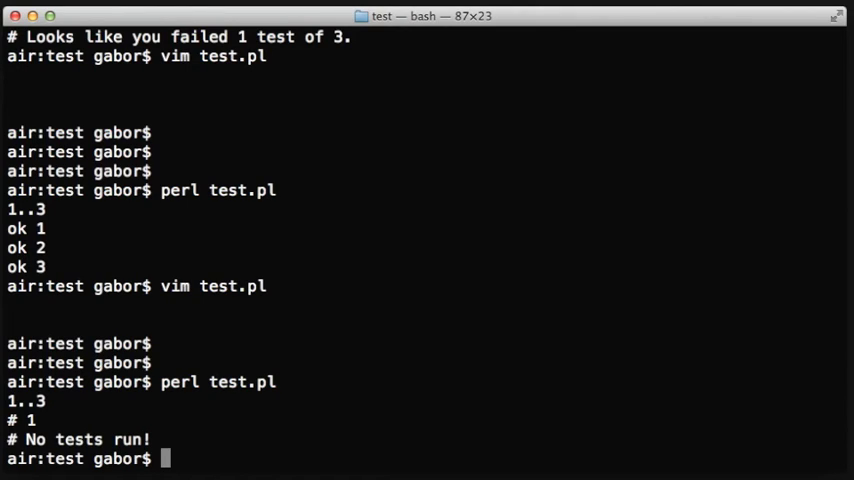
mouse_move(420, 388)
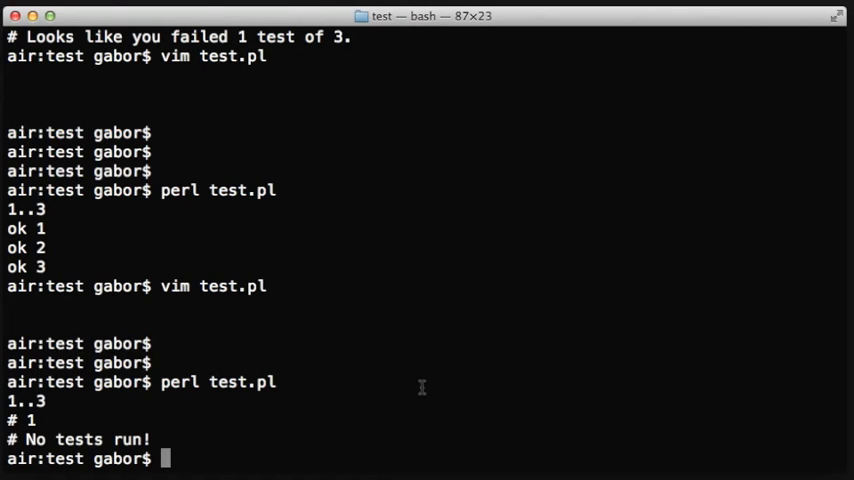
type("vim test.pl")
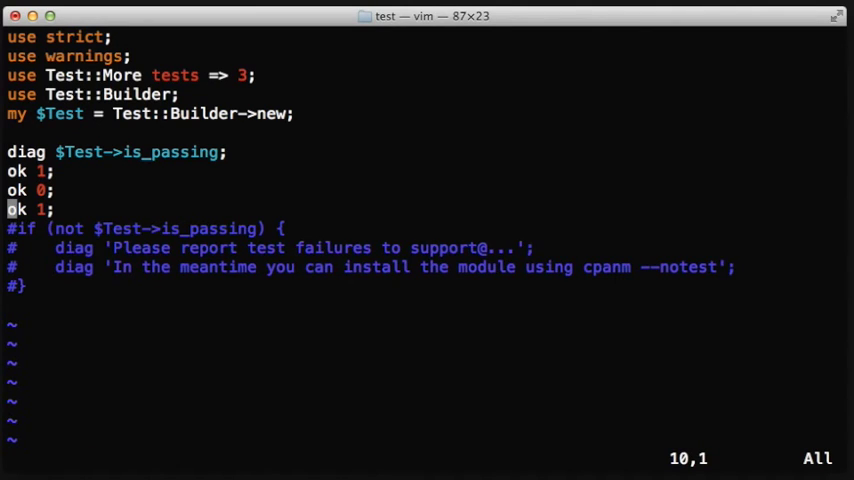
Step: Add a 'diag $Test->summary;' line after the three ok tests
type("diag")
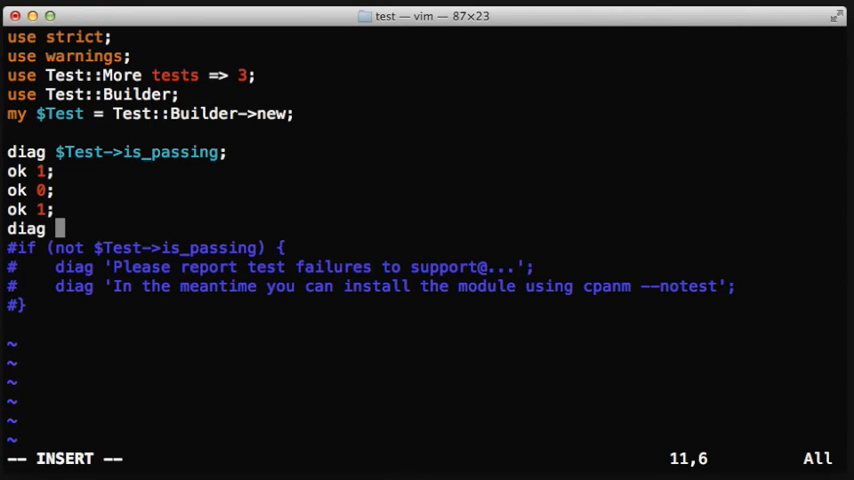
type("$")
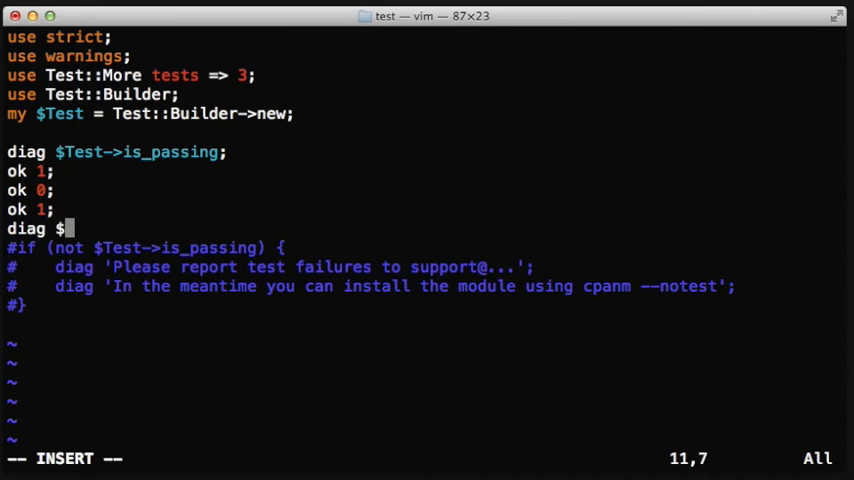
type("$Test->")
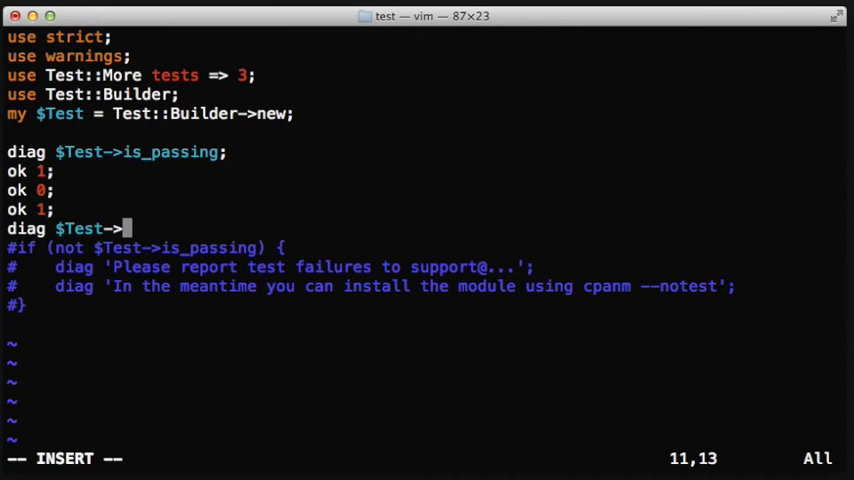
type("summary")
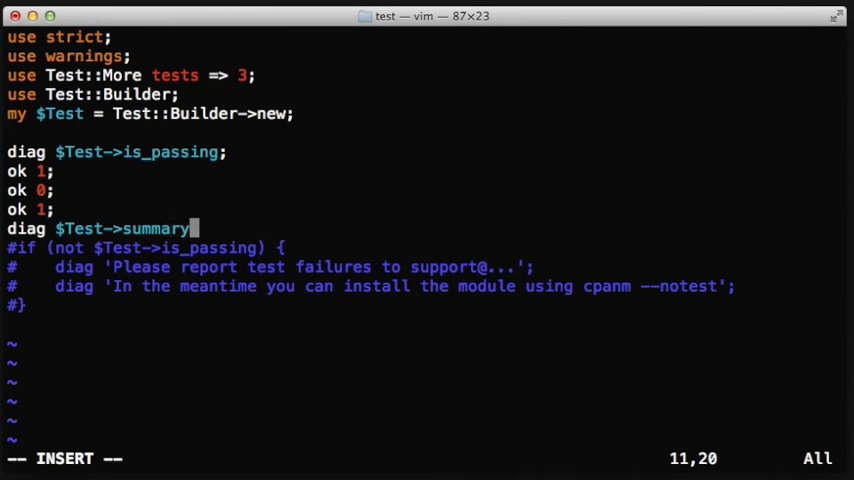
Step: Suspend vim, run perl test.pl to see the '# 101' summary, and return with fg
key("Escape")
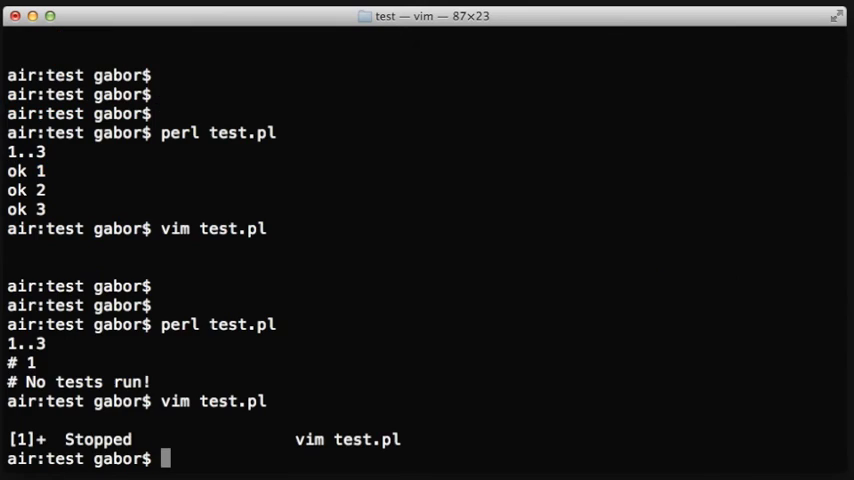
type("perl test.pl")
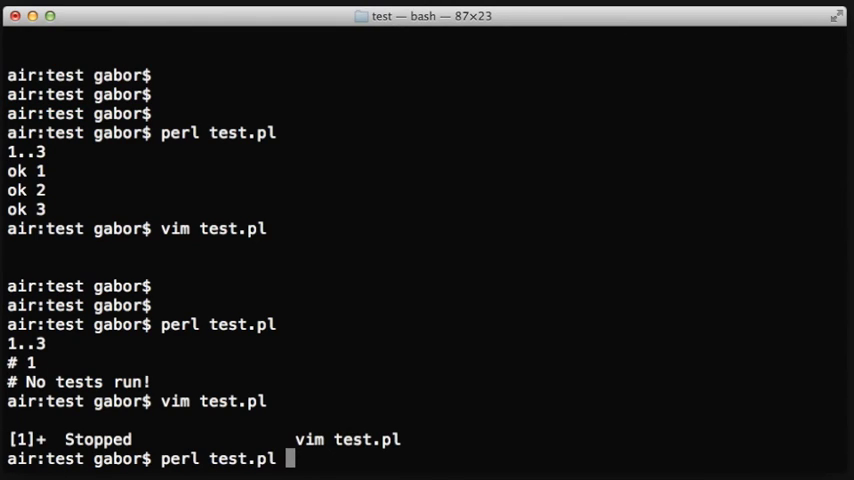
key("Return")
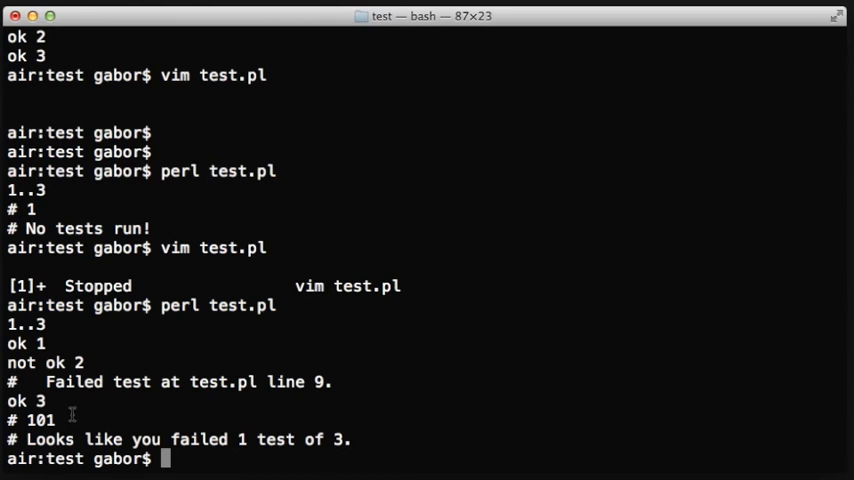
type("fg")
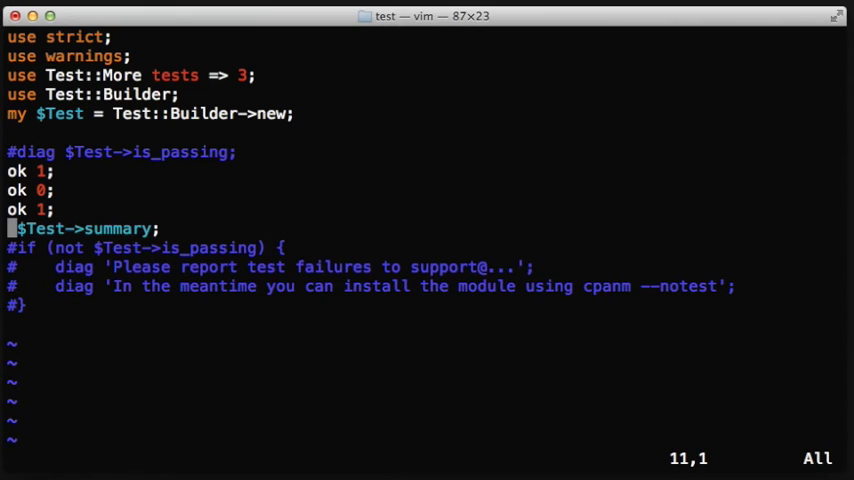
Step: Add 'my $cnt = 0;' and a for loop over $Test->summary incrementing $cnt for each pass
type("my $c")
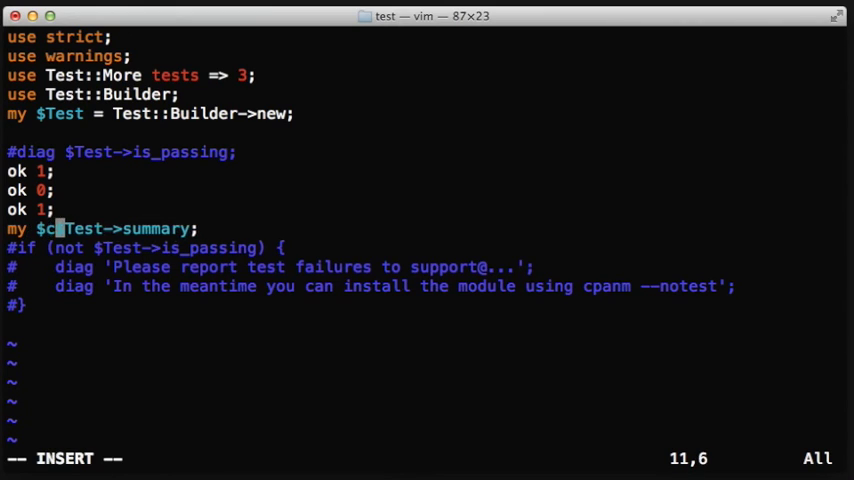
type("nt = 0;")
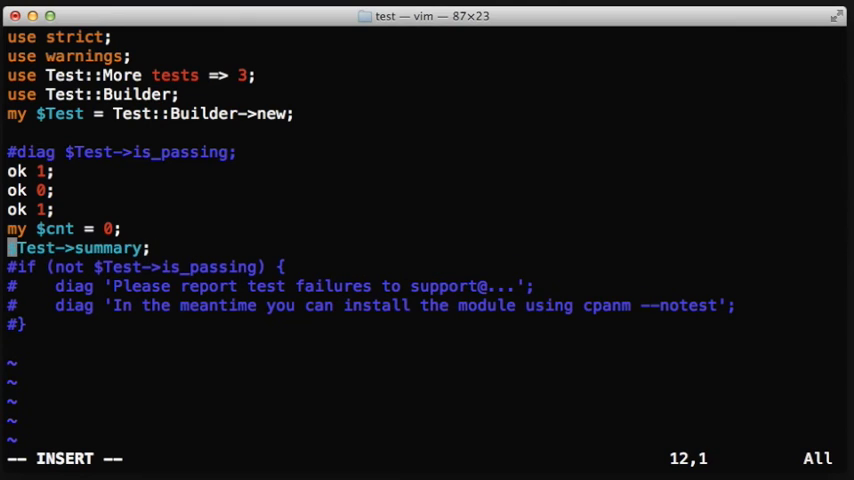
type("for (")
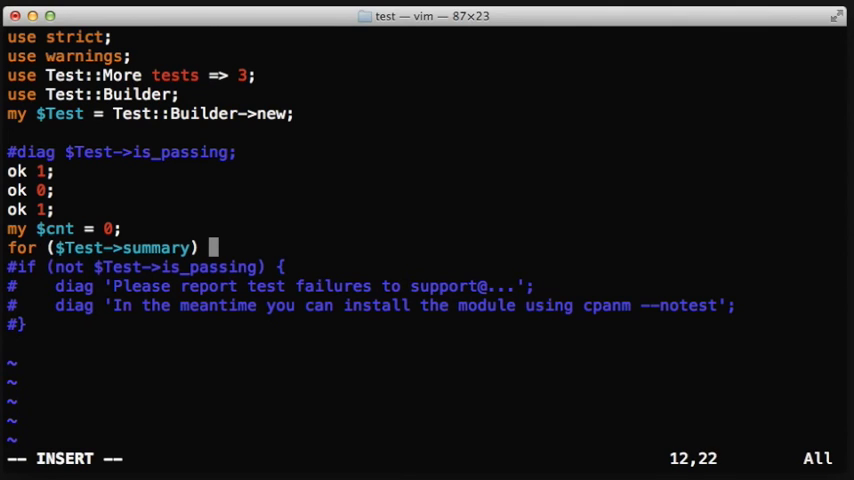
type("{ $cn")
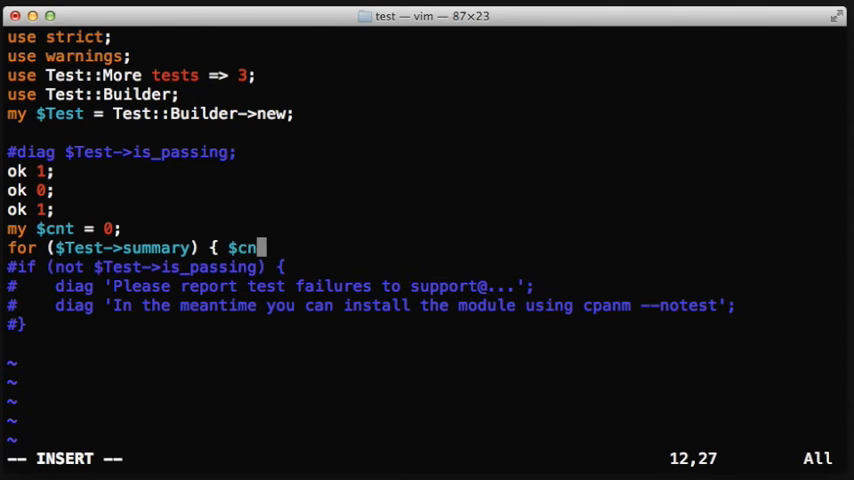
type("t")
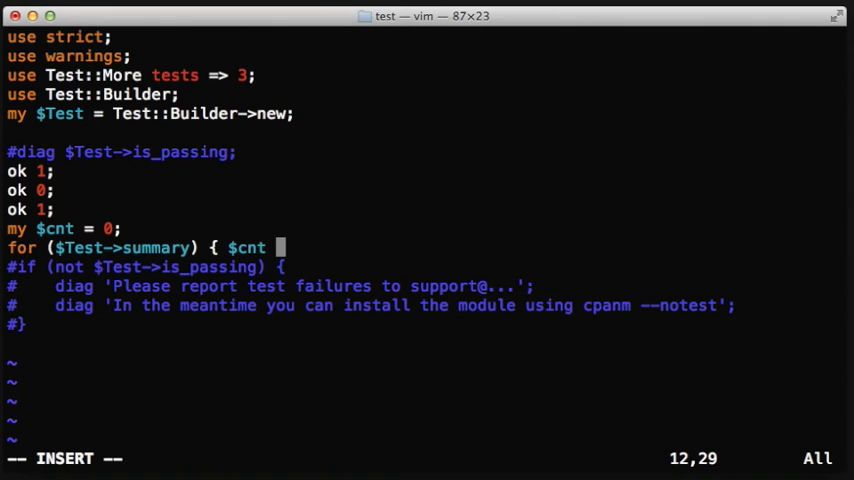
type("++ if")
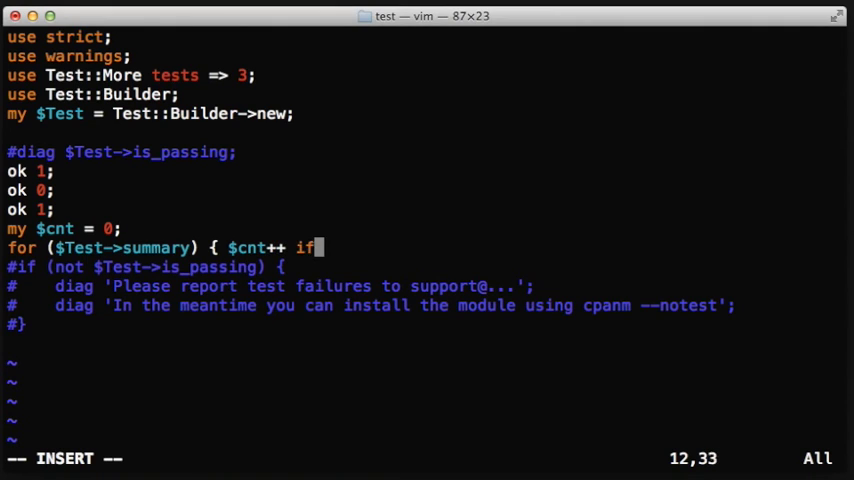
type("$_")
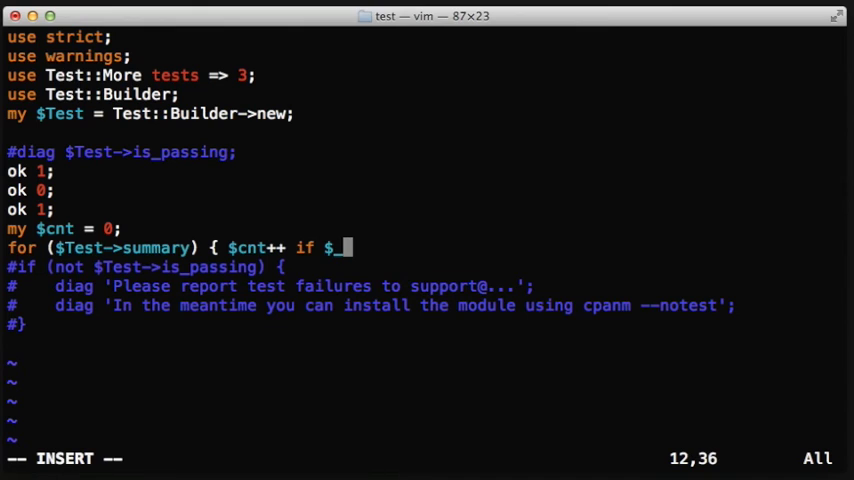
type("}")
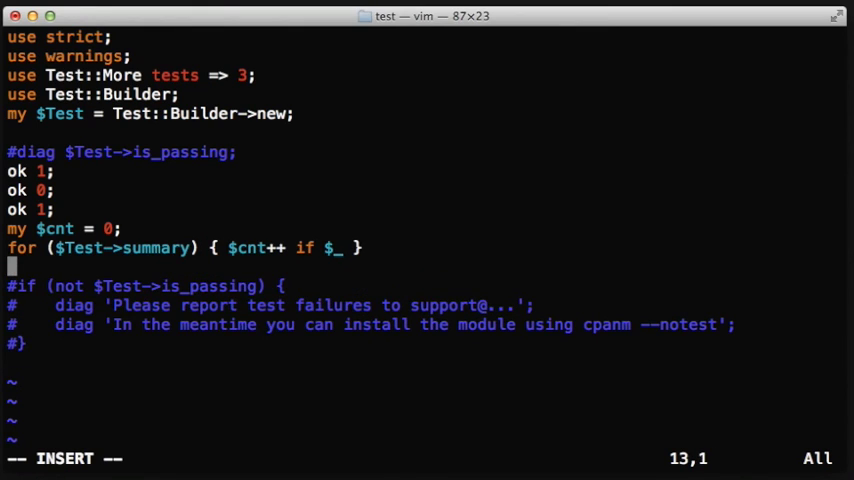
Step: Add diag $cnt == $Test->expected_tests ? 'success' : 'failure'
type("diag $")
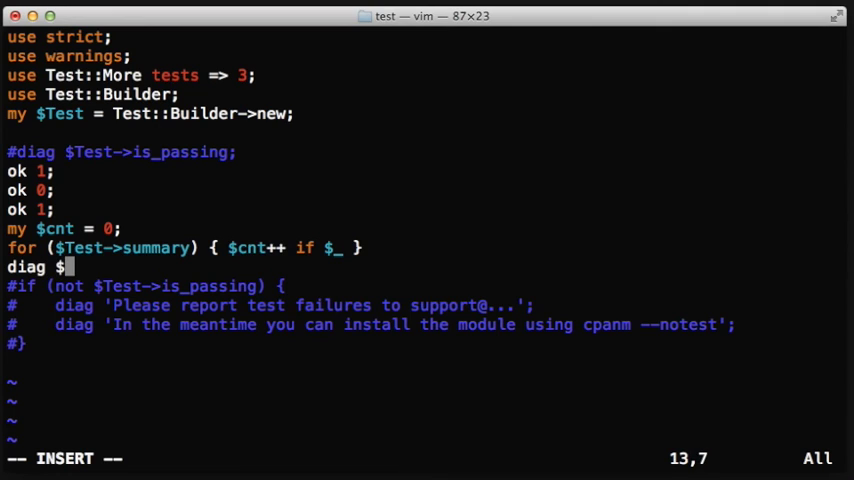
type("c")
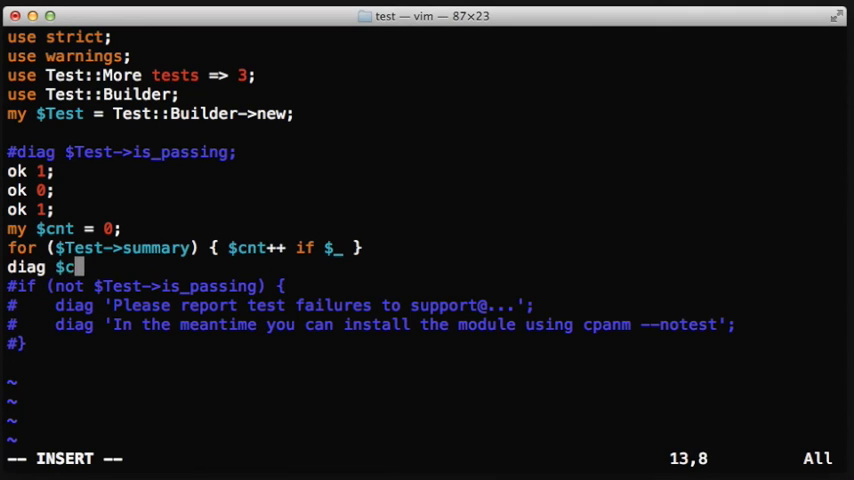
type("nt =")
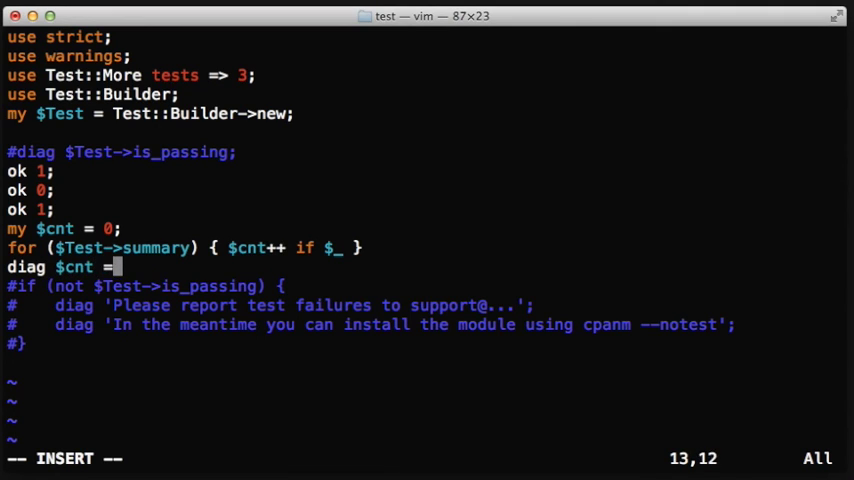
type("= $Test->")
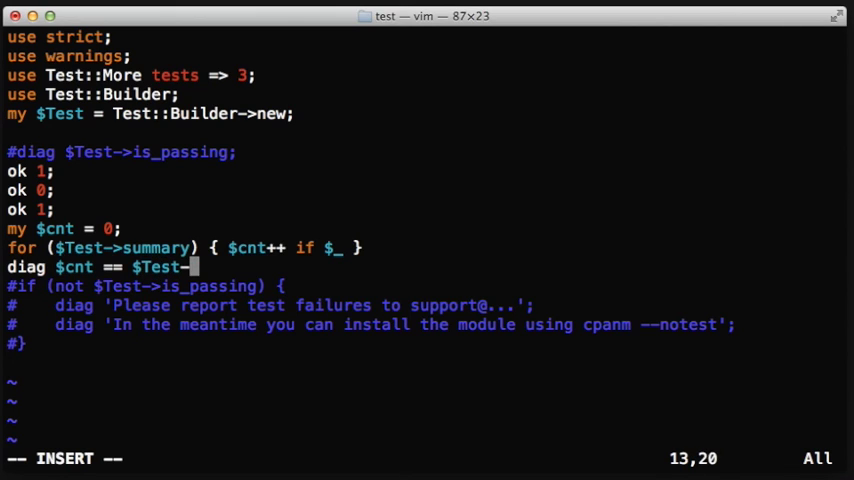
type("expected")
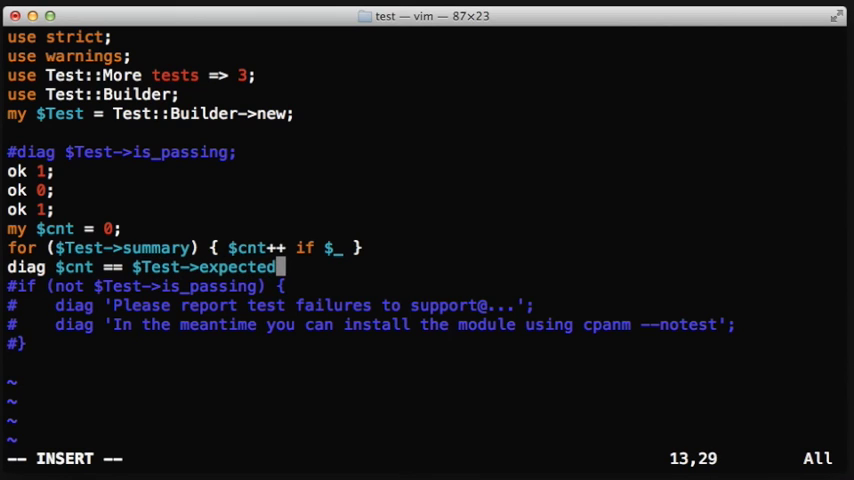
type("_tests")
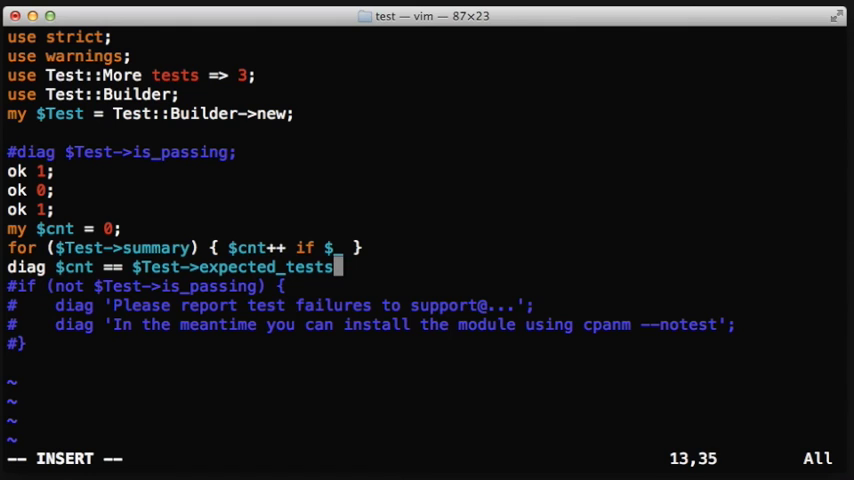
type("? '")
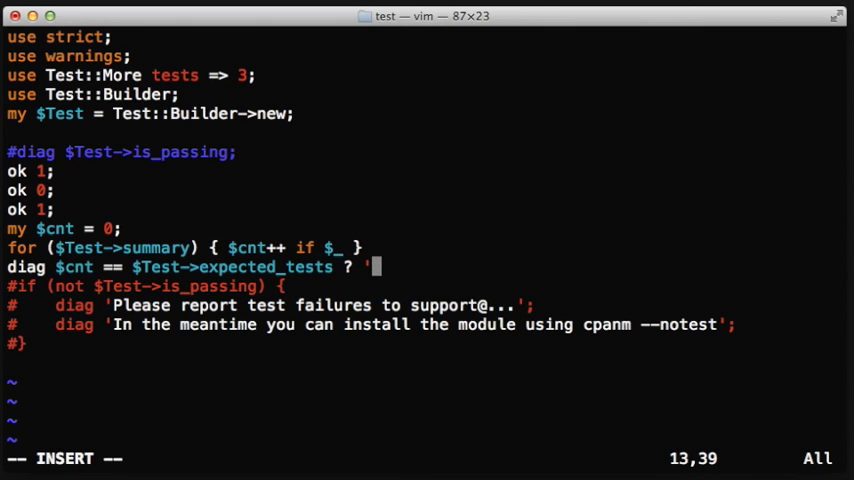
type("success' :")
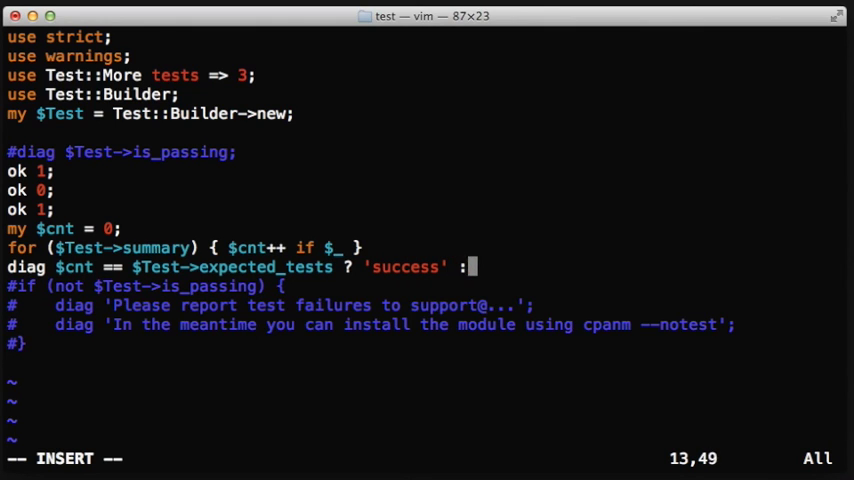
type("'failure'")
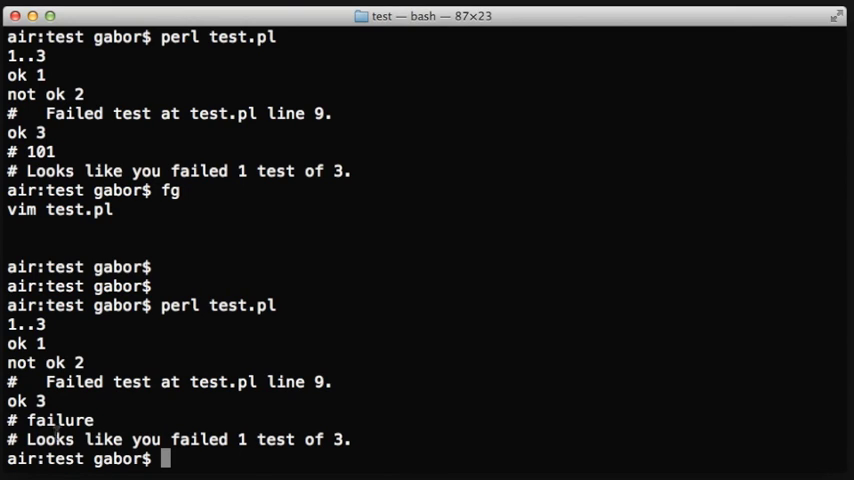
Step: After the run reports failure, change test 2 back to ok 1 and rerun to print '# success'
double_click(58, 420)
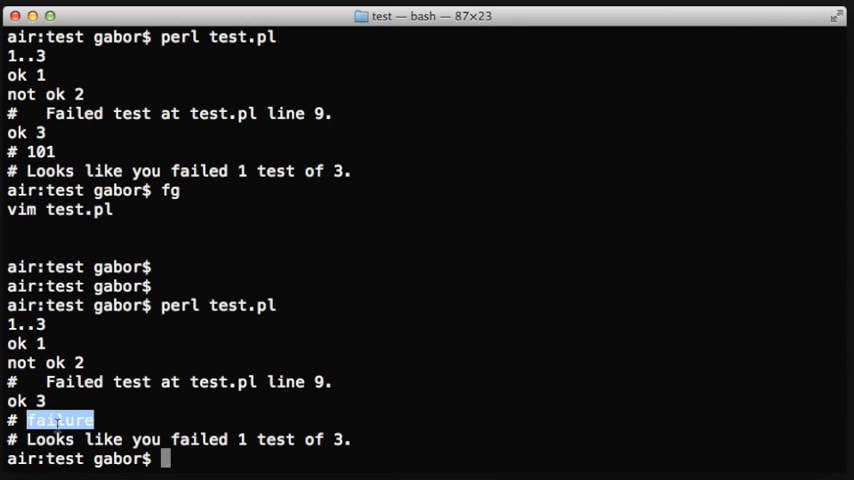
type("vim test.pl")
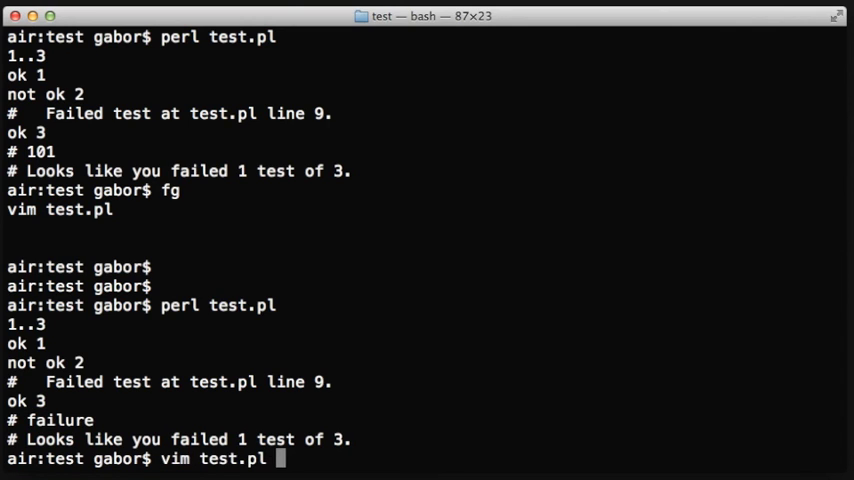
key("Return")
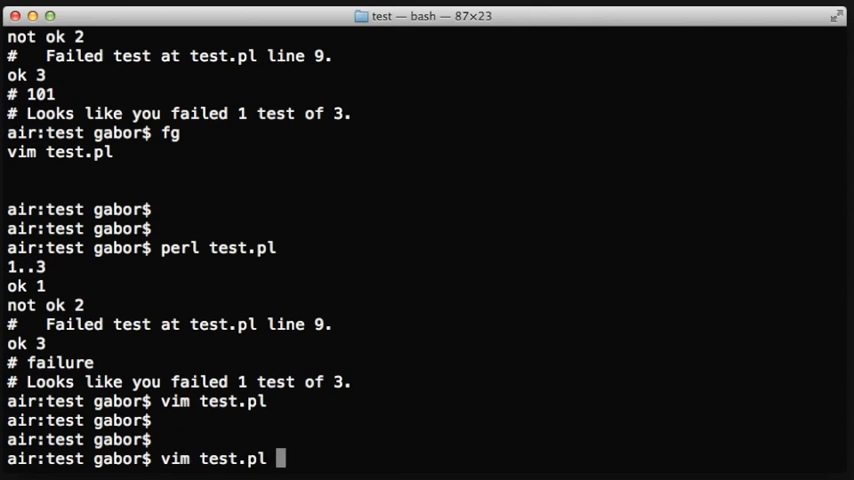
key("Return")
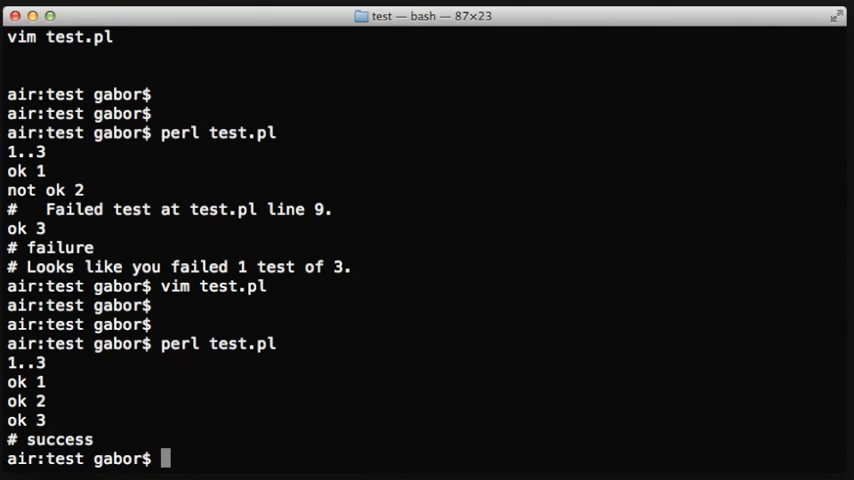